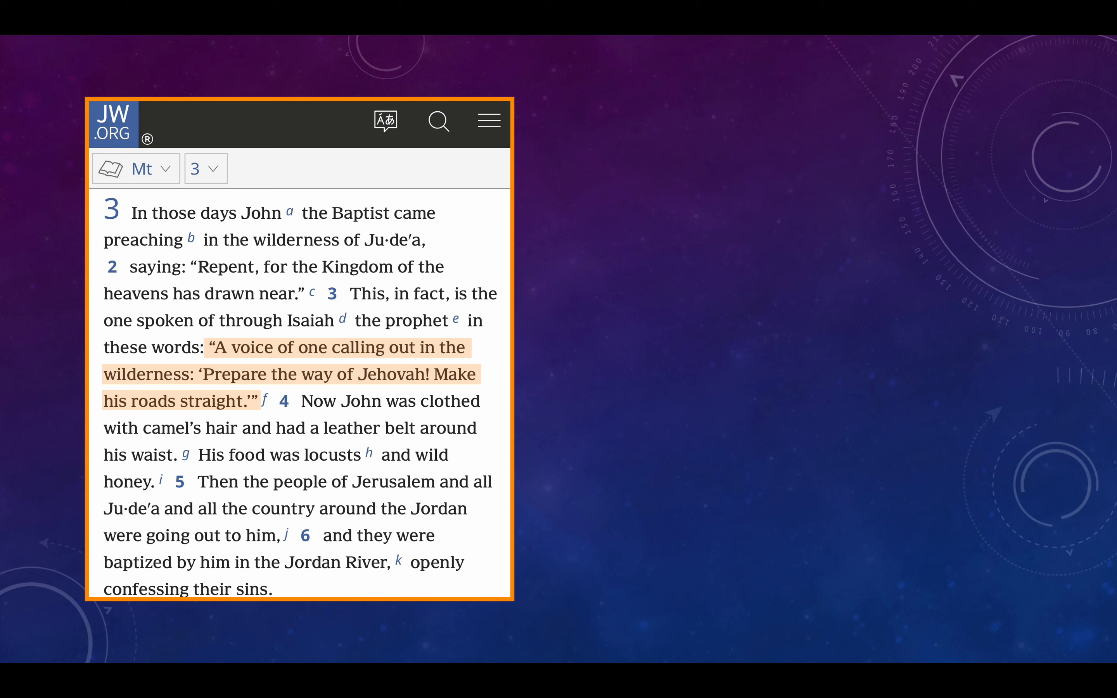
- Highlight the Matthew 3:4 description of John's clothing with a yellow shape
drag(299, 400, 178, 455)
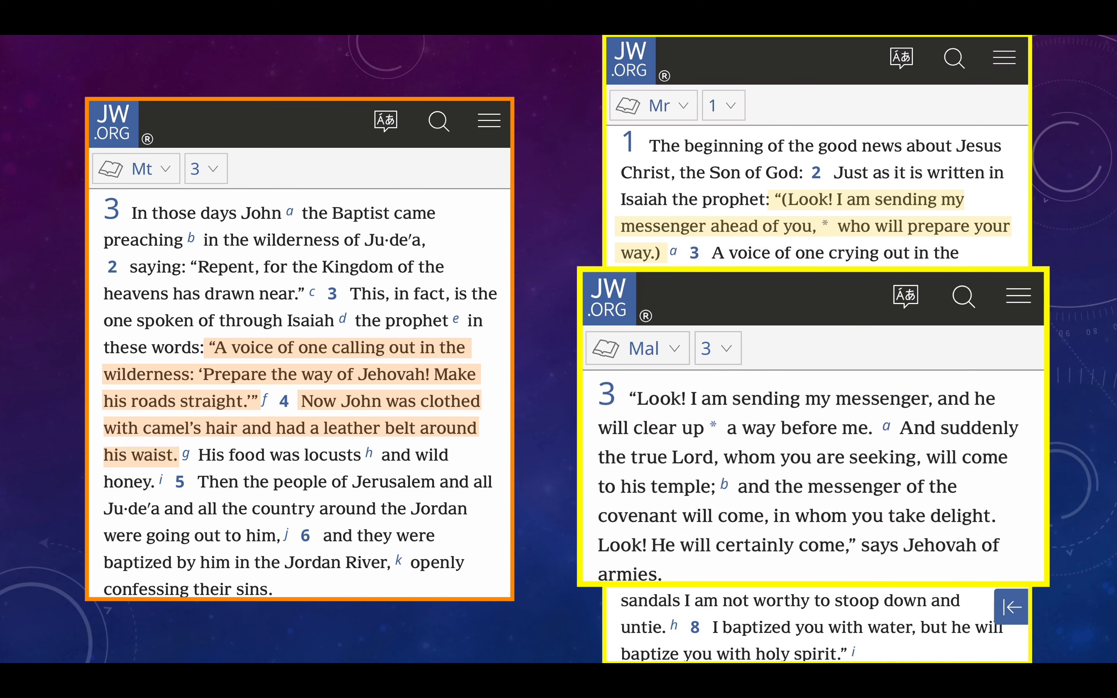
- Apply the yellow highlight to Malachi 3:1 about the messenger clearing the way
double_click(783, 483)
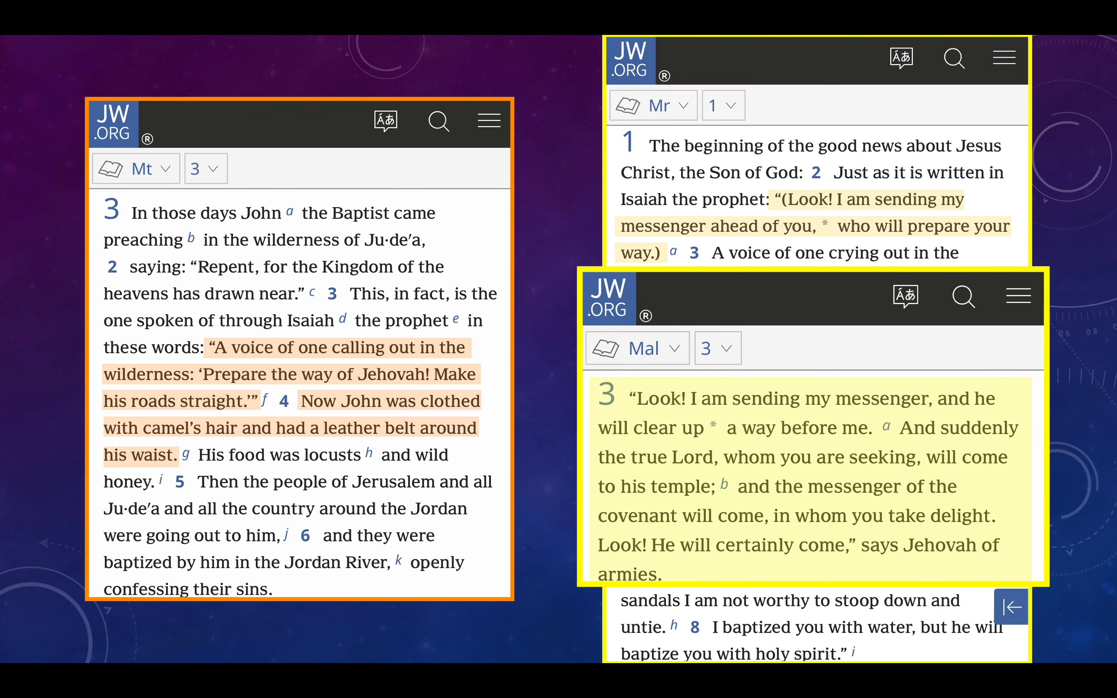